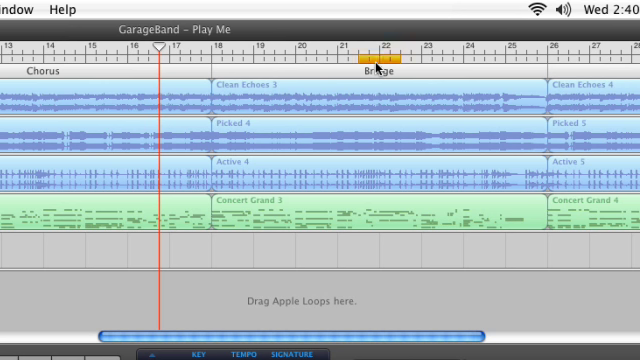
# Mark a short yellow cycle region in the ruler and adjust its length
pyautogui.moveTo(384, 66); pyautogui.dragTo(250, 66)
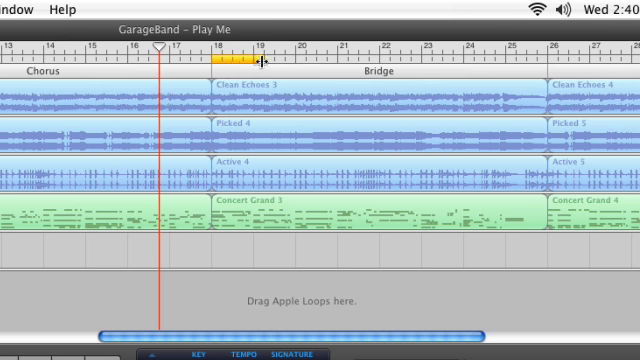
pyautogui.moveTo(248, 60); pyautogui.dragTo(290, 60)
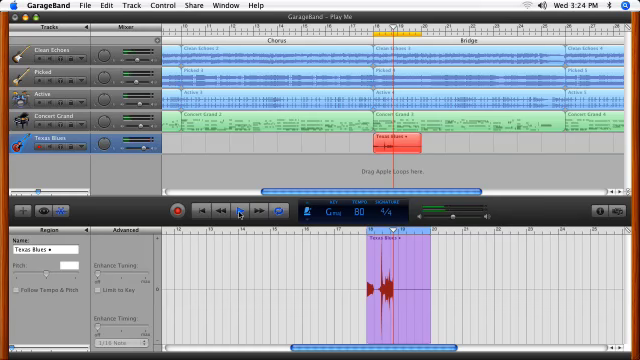
# Record a take into the cycle area on the new Texas Blues track and play it back
pyautogui.click(242, 214)
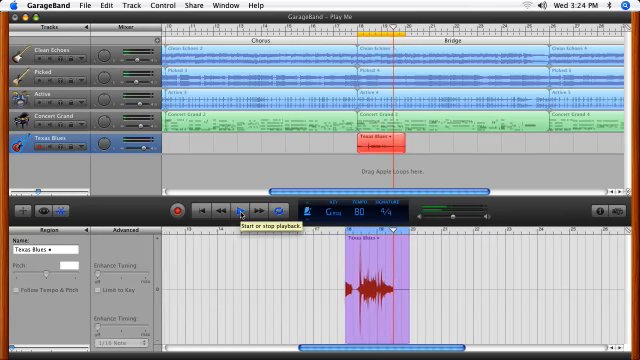
pyautogui.click(240, 210)
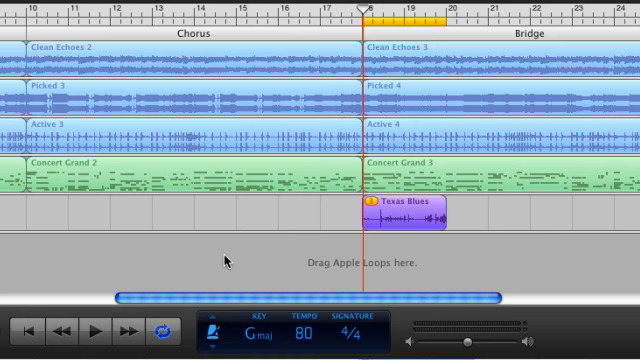
pyautogui.moveTo(348, 236)
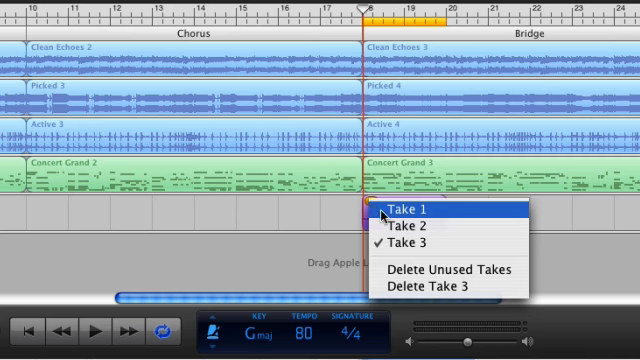
# Switch the three-take Texas Blues region from Take 3 to Take 1
pyautogui.click(408, 216)
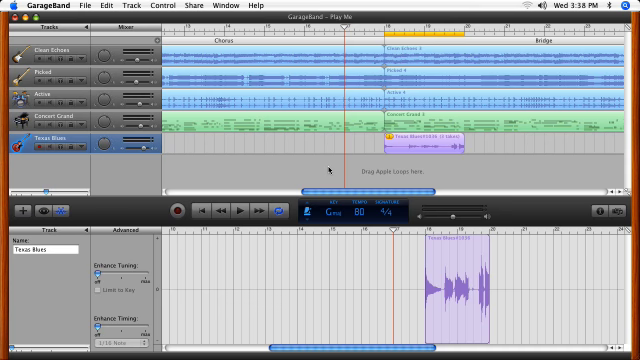
# Show the Texas Blues take region in the Track Editor
pyautogui.click(424, 138)
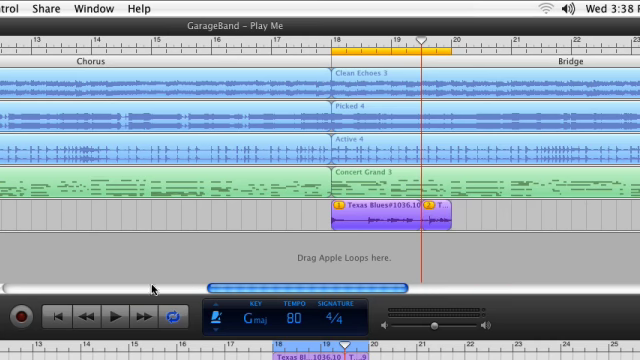
# Place the playhead at the start of the Texas Blues take region
pyautogui.click(116, 318)
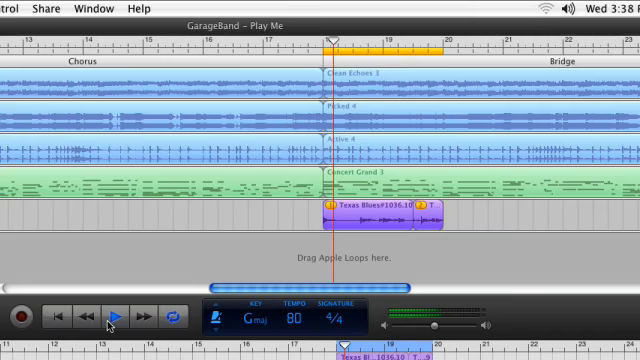